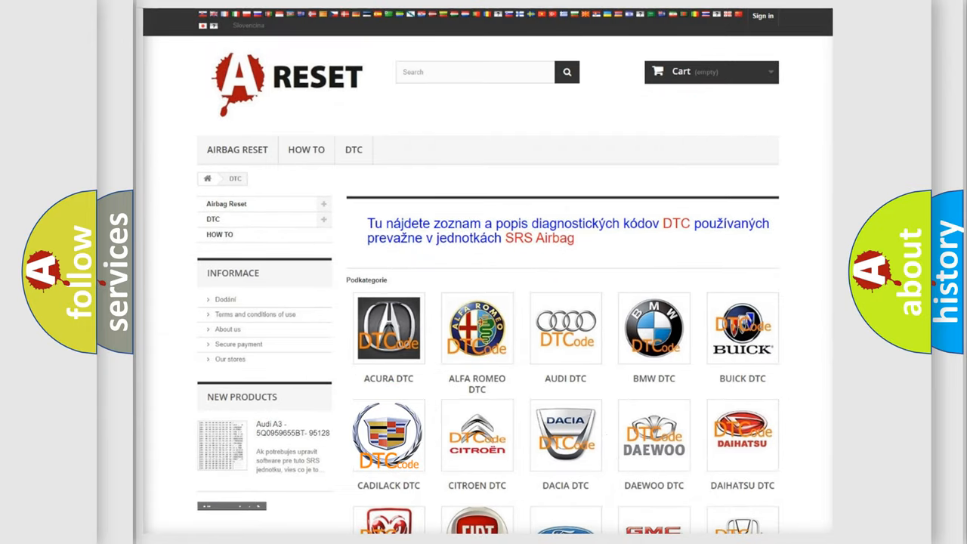
Go to the Cadillac DTC subcategory and browse its list of airbag trouble codes.
{"action": "left_click", "coordinate": [388, 435]}
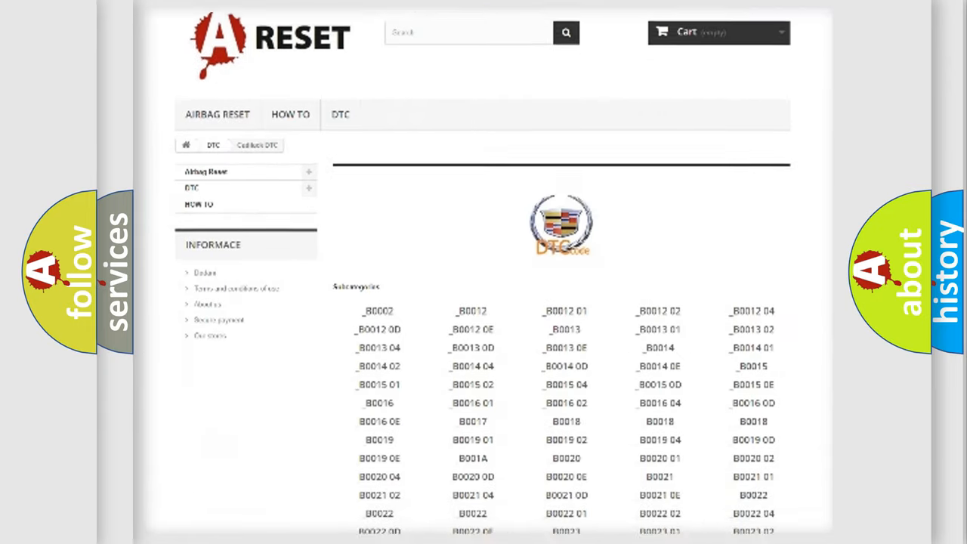
{"action": "scroll", "scroll_direction": "down", "scroll_amount": 3}
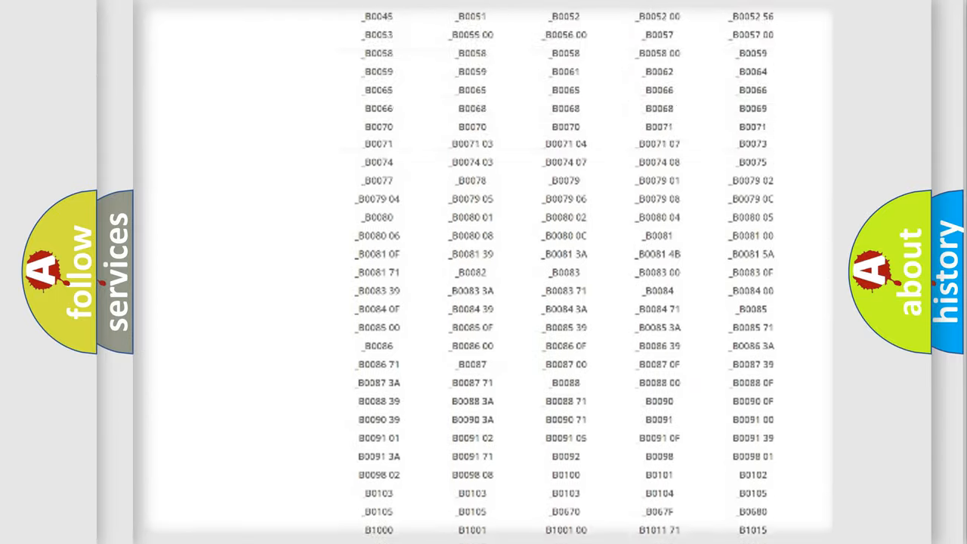